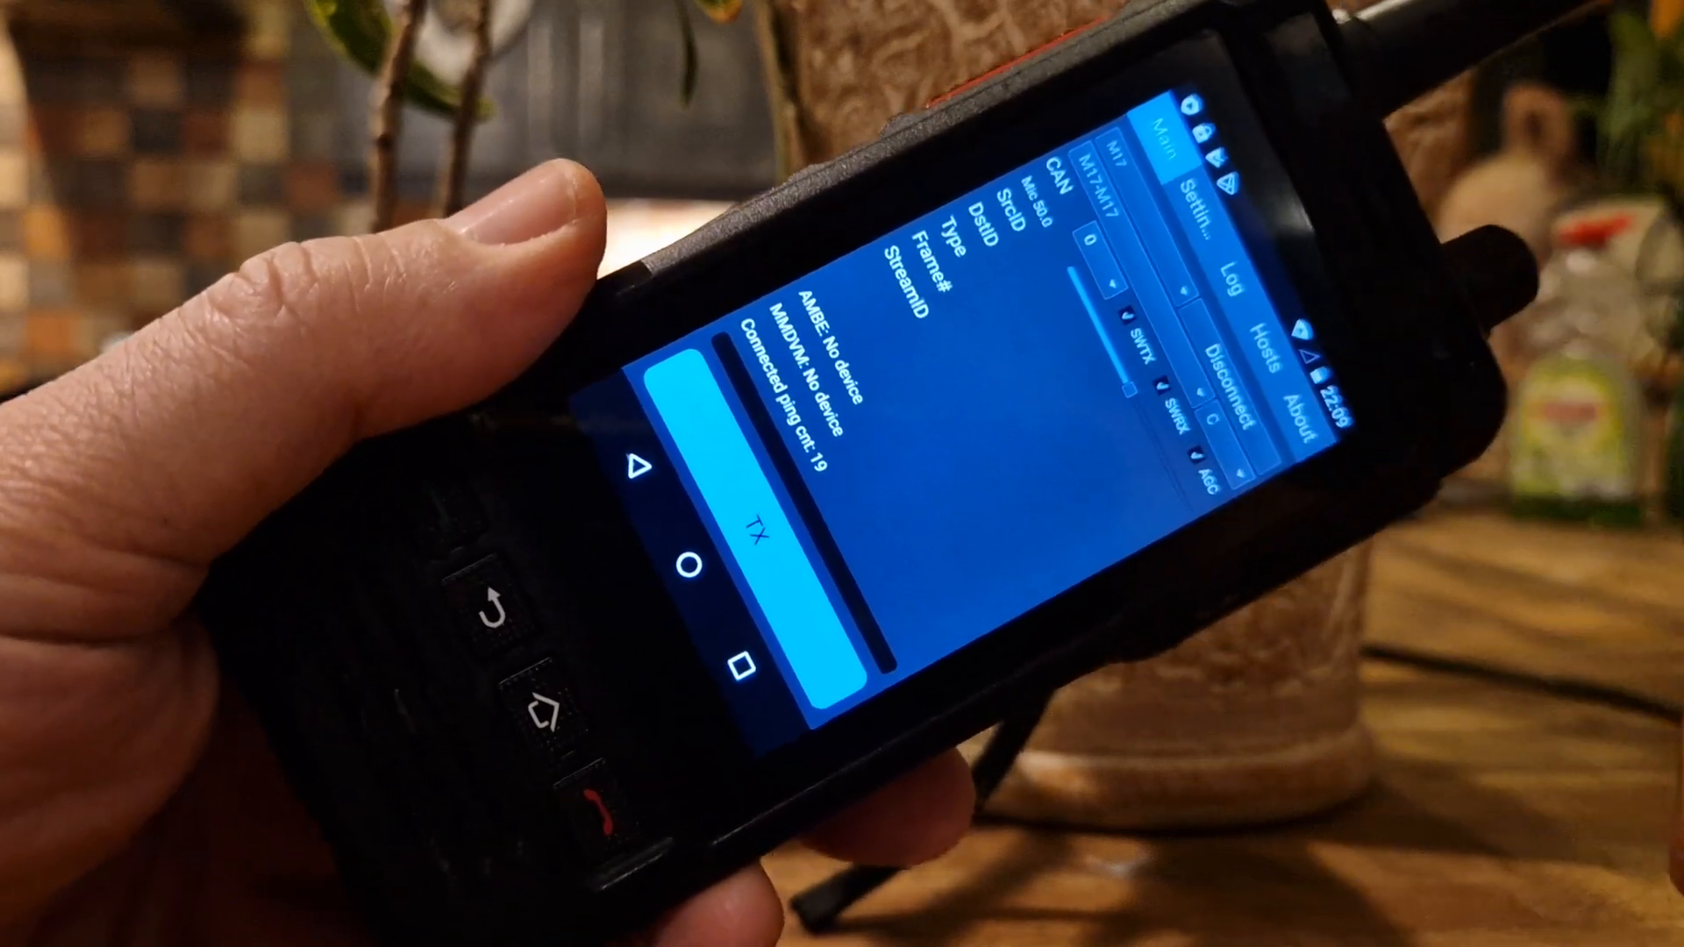
Step: Show the About page with DROID-Star build info and license text
{"action": "left_click", "coordinate": [752, 526]}
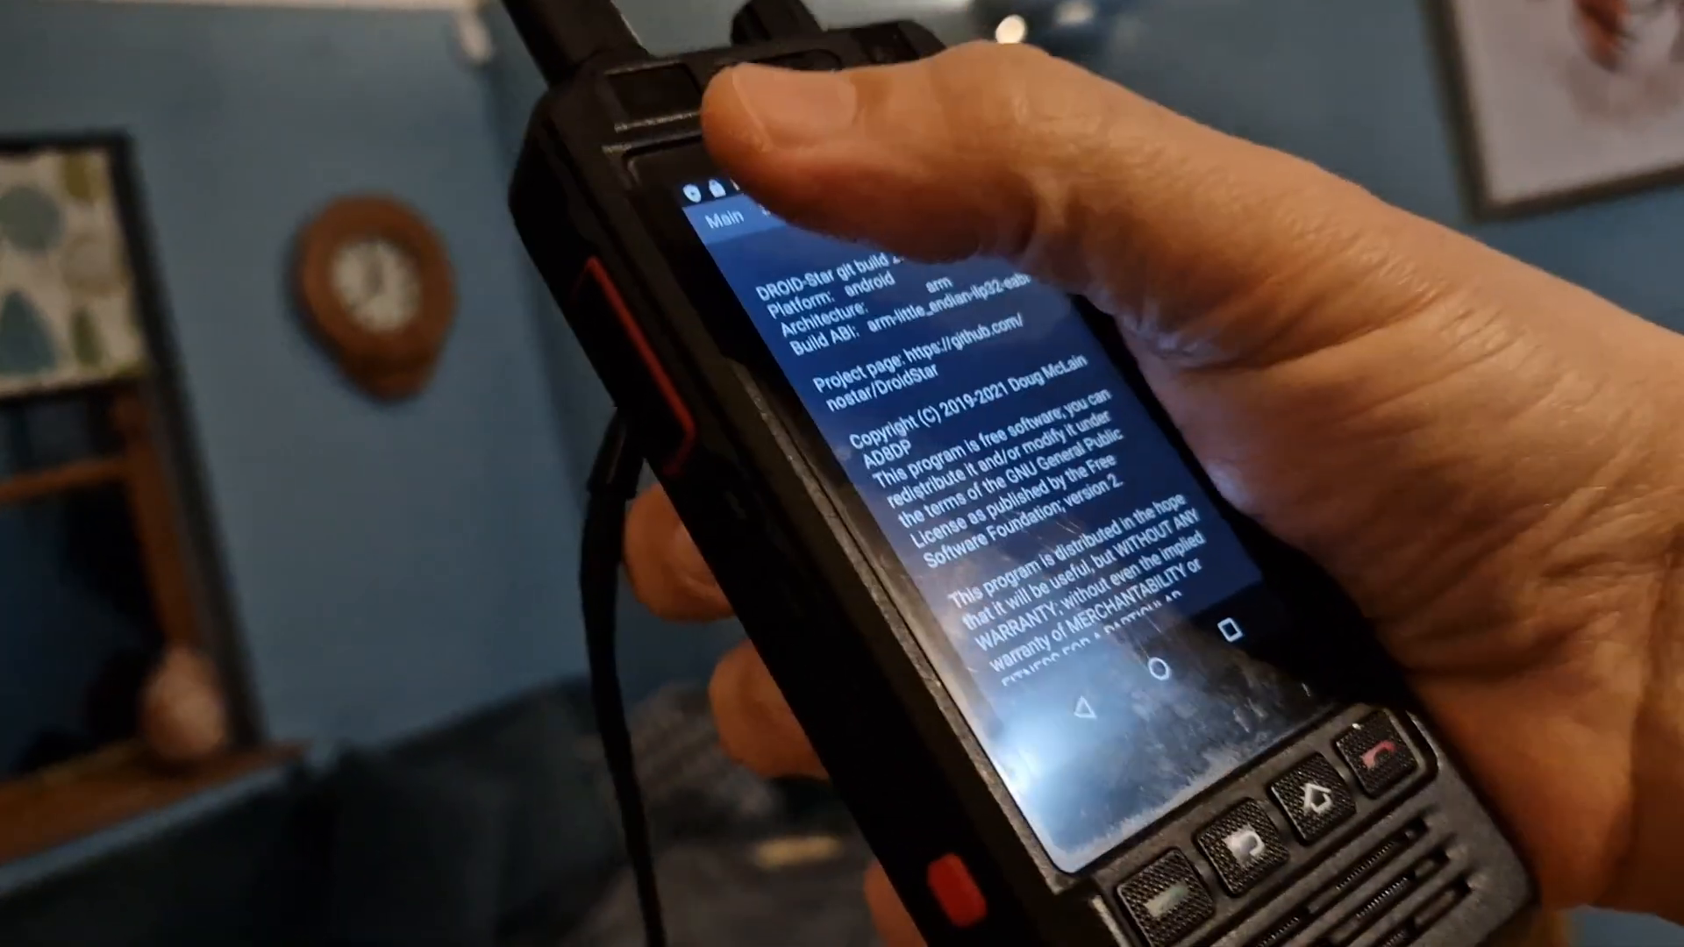
Step: Return to Main, browse the Settings fields, then show the Log of host updates and the M17 link
{"action": "left_click", "coordinate": [674, 109]}
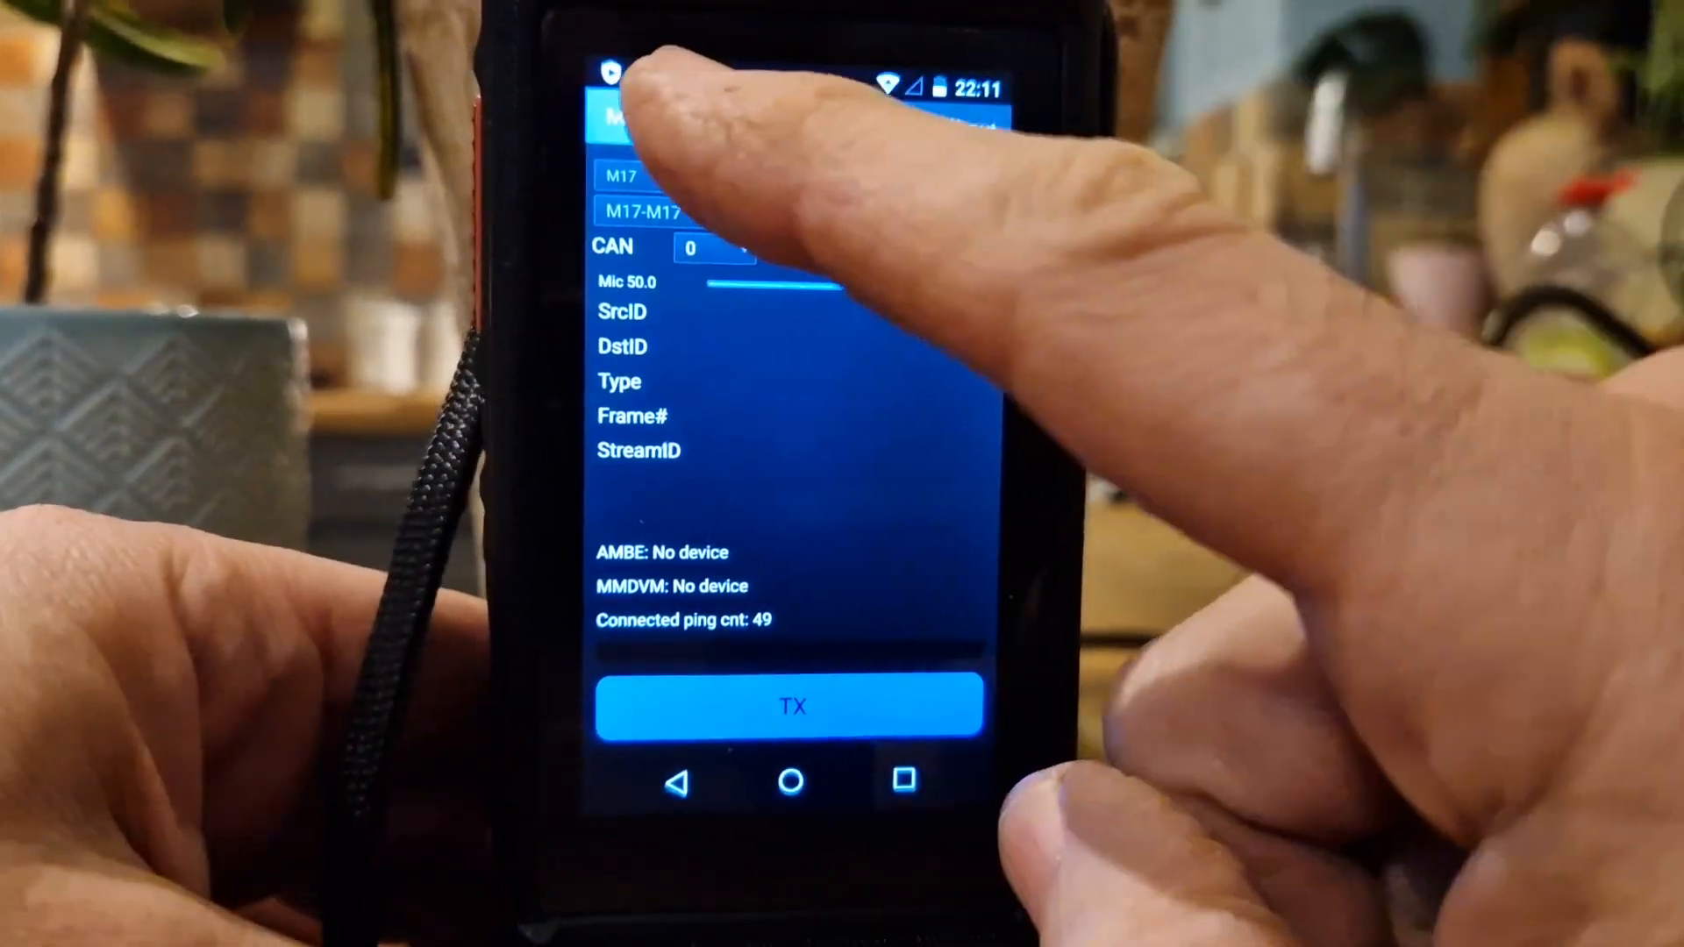
{"action": "left_click", "coordinate": [694, 140]}
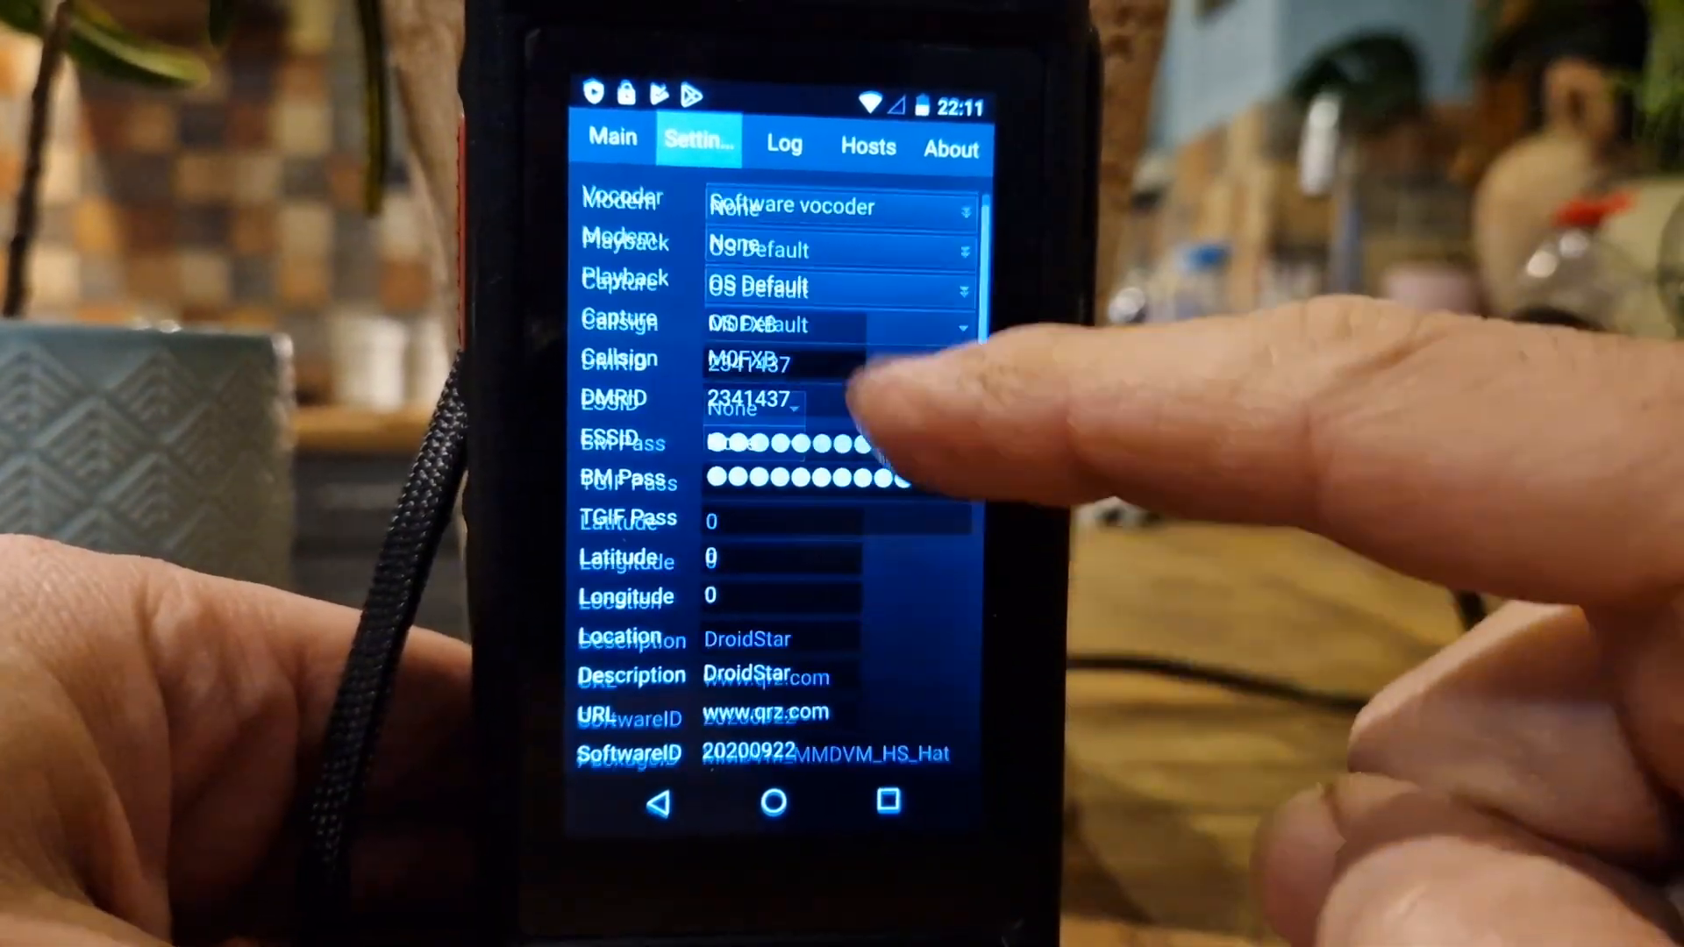
{"action": "scroll", "scroll_direction": "down", "scroll_amount": 3}
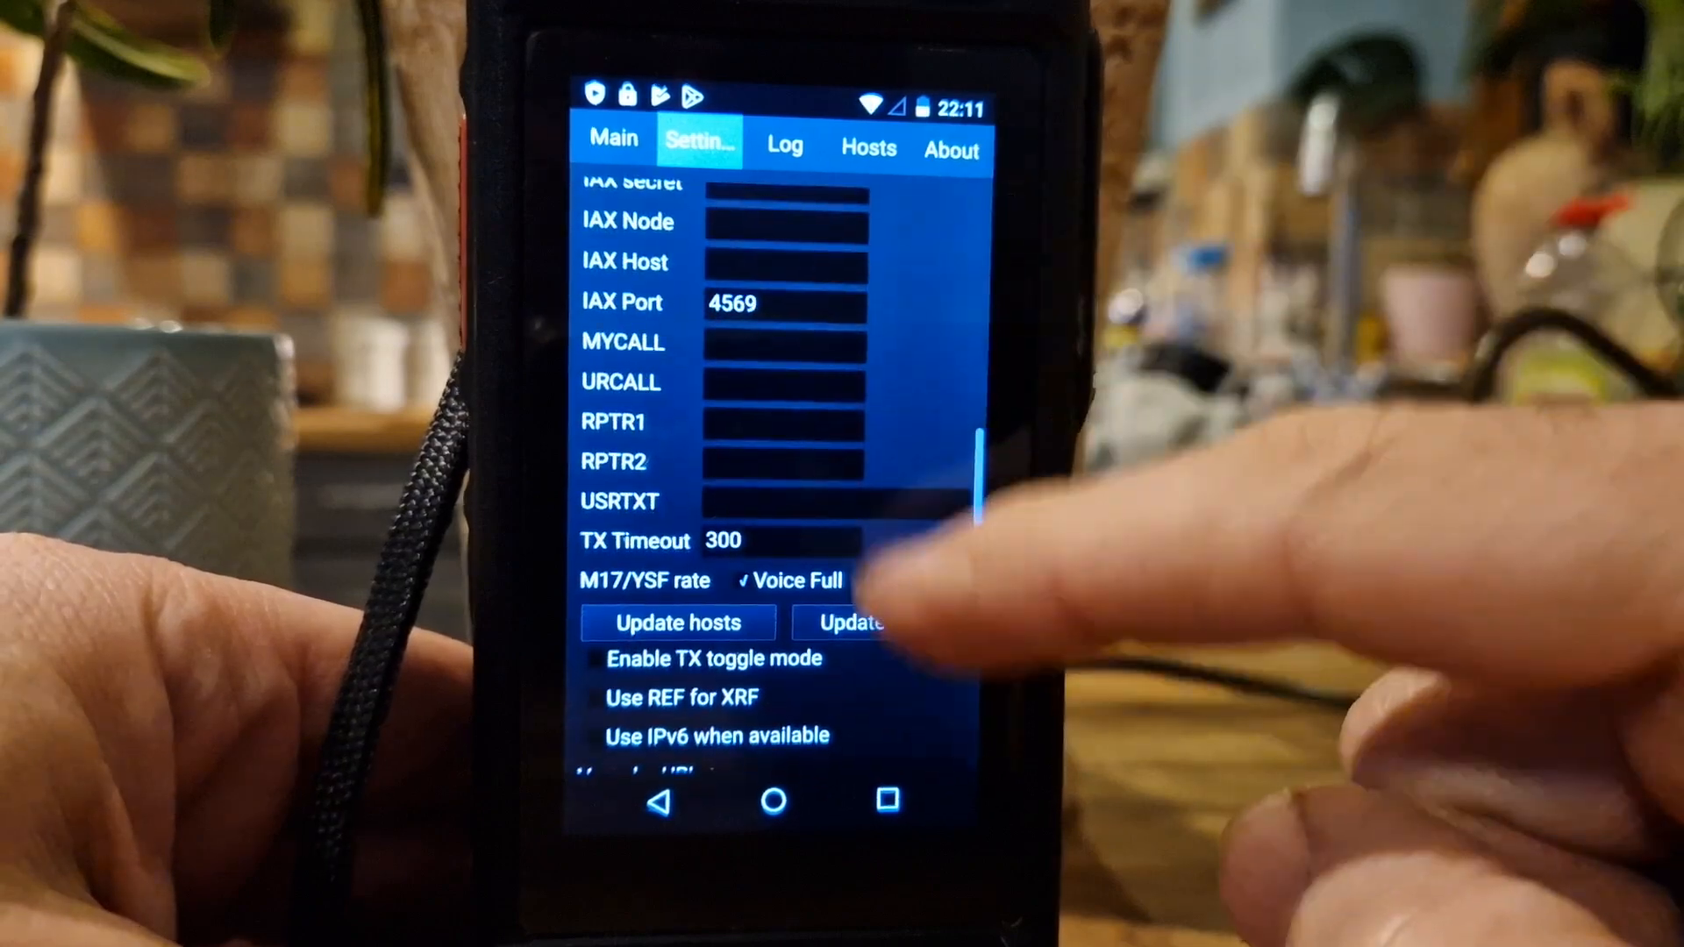
{"action": "scroll", "scroll_direction": "down", "scroll_amount": 3}
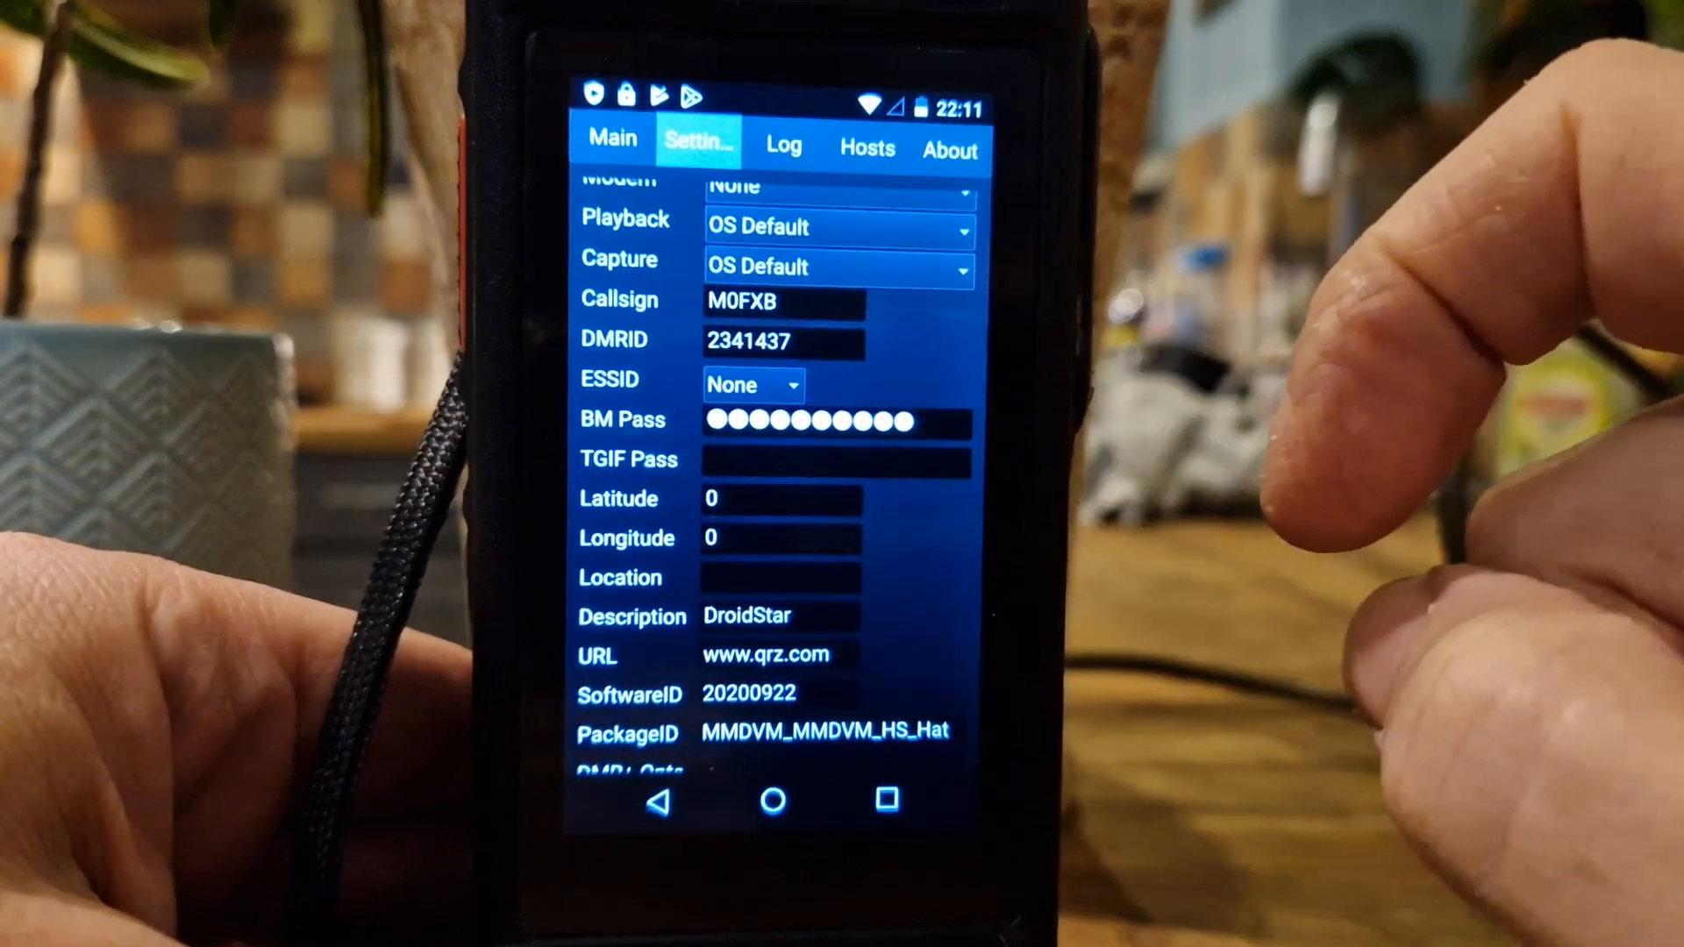
{"action": "scroll", "scroll_direction": "down", "scroll_amount": 3}
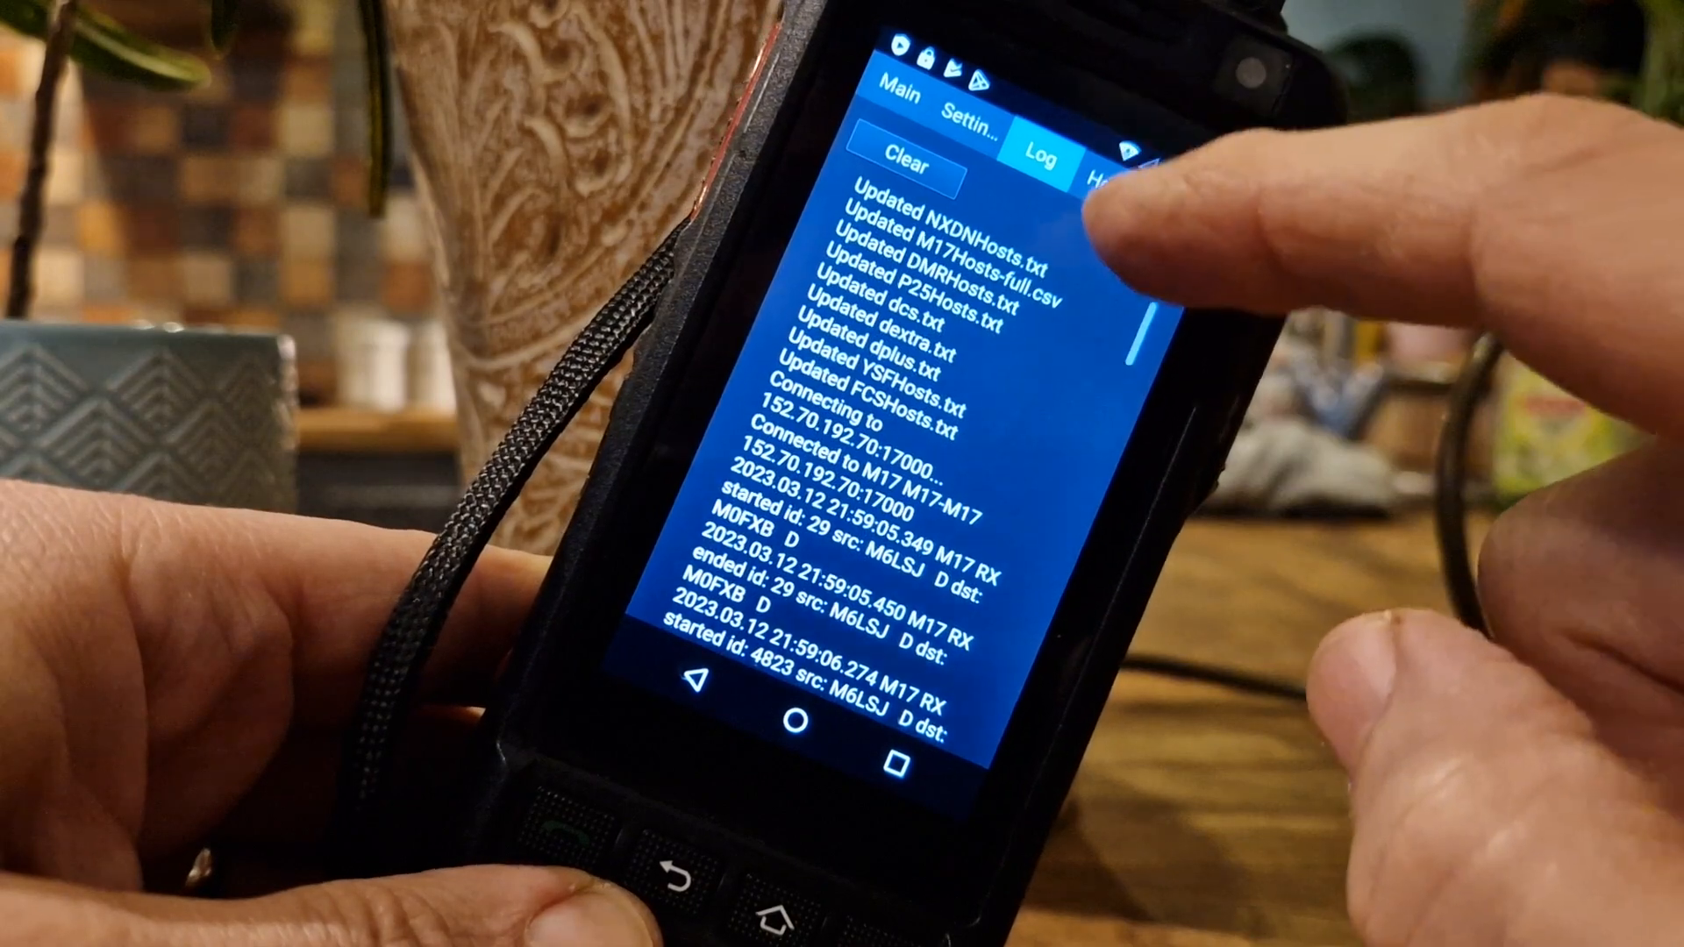
Step: Show the Settings page with callsign, DMR ID and description fields again
{"action": "left_click", "coordinate": [1170, 214]}
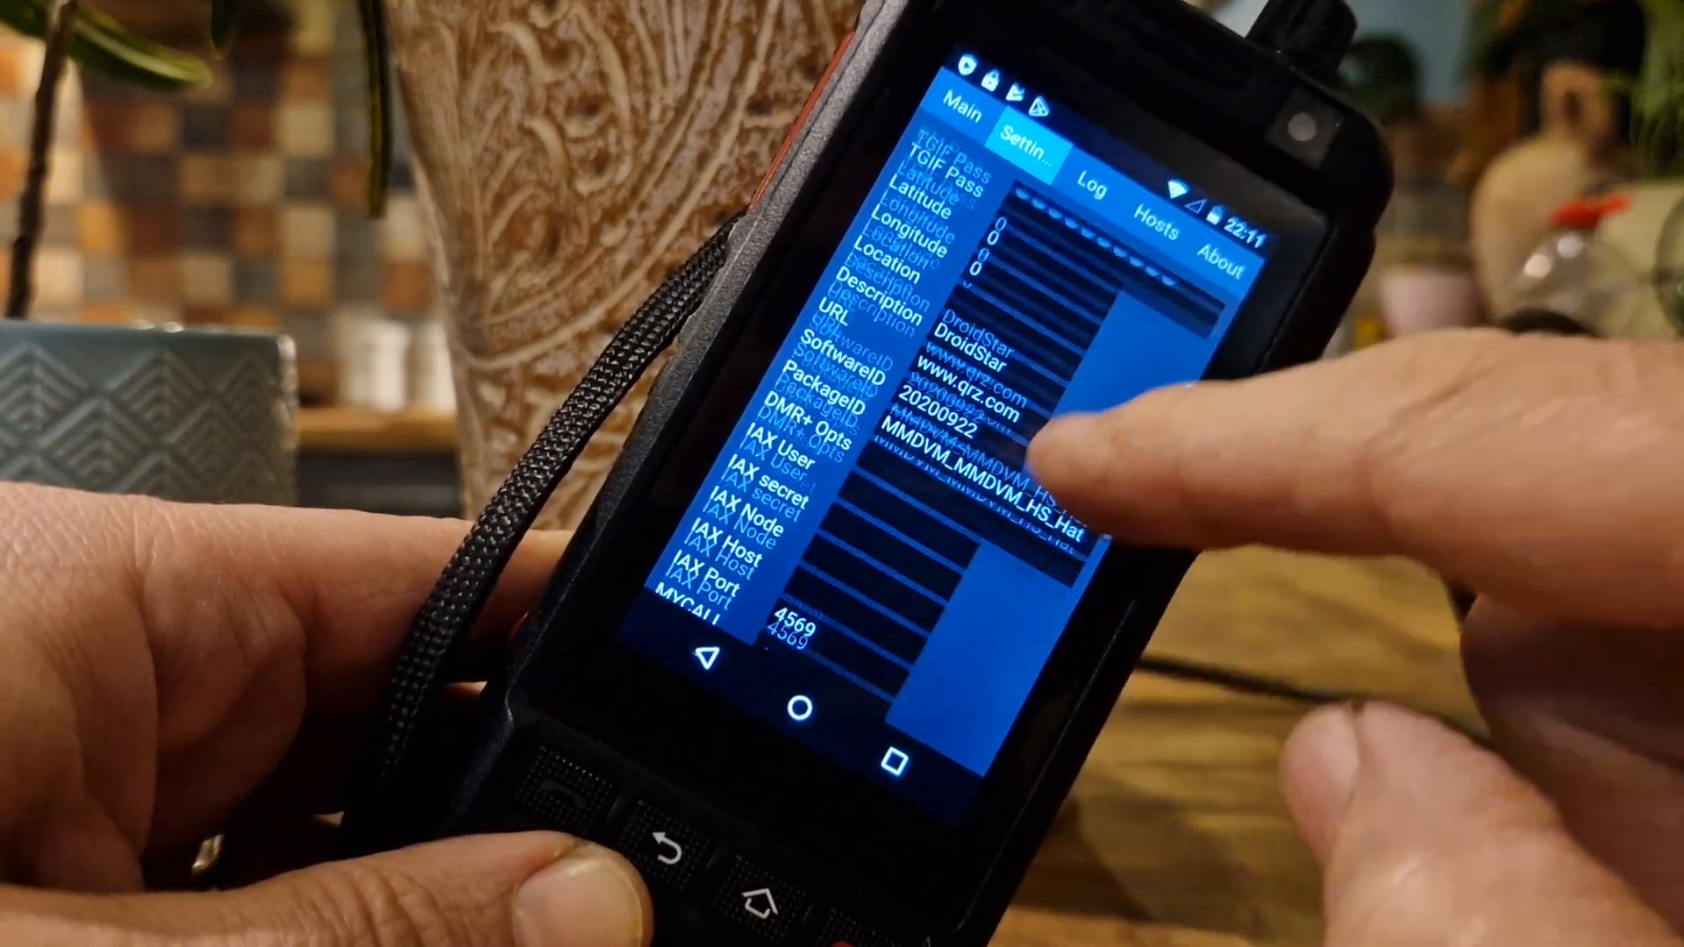
Step: Scroll Settings down to the frequency options, then switch back to the Log of M17 transmissions
{"action": "scroll", "scroll_direction": "down", "scroll_amount": 3}
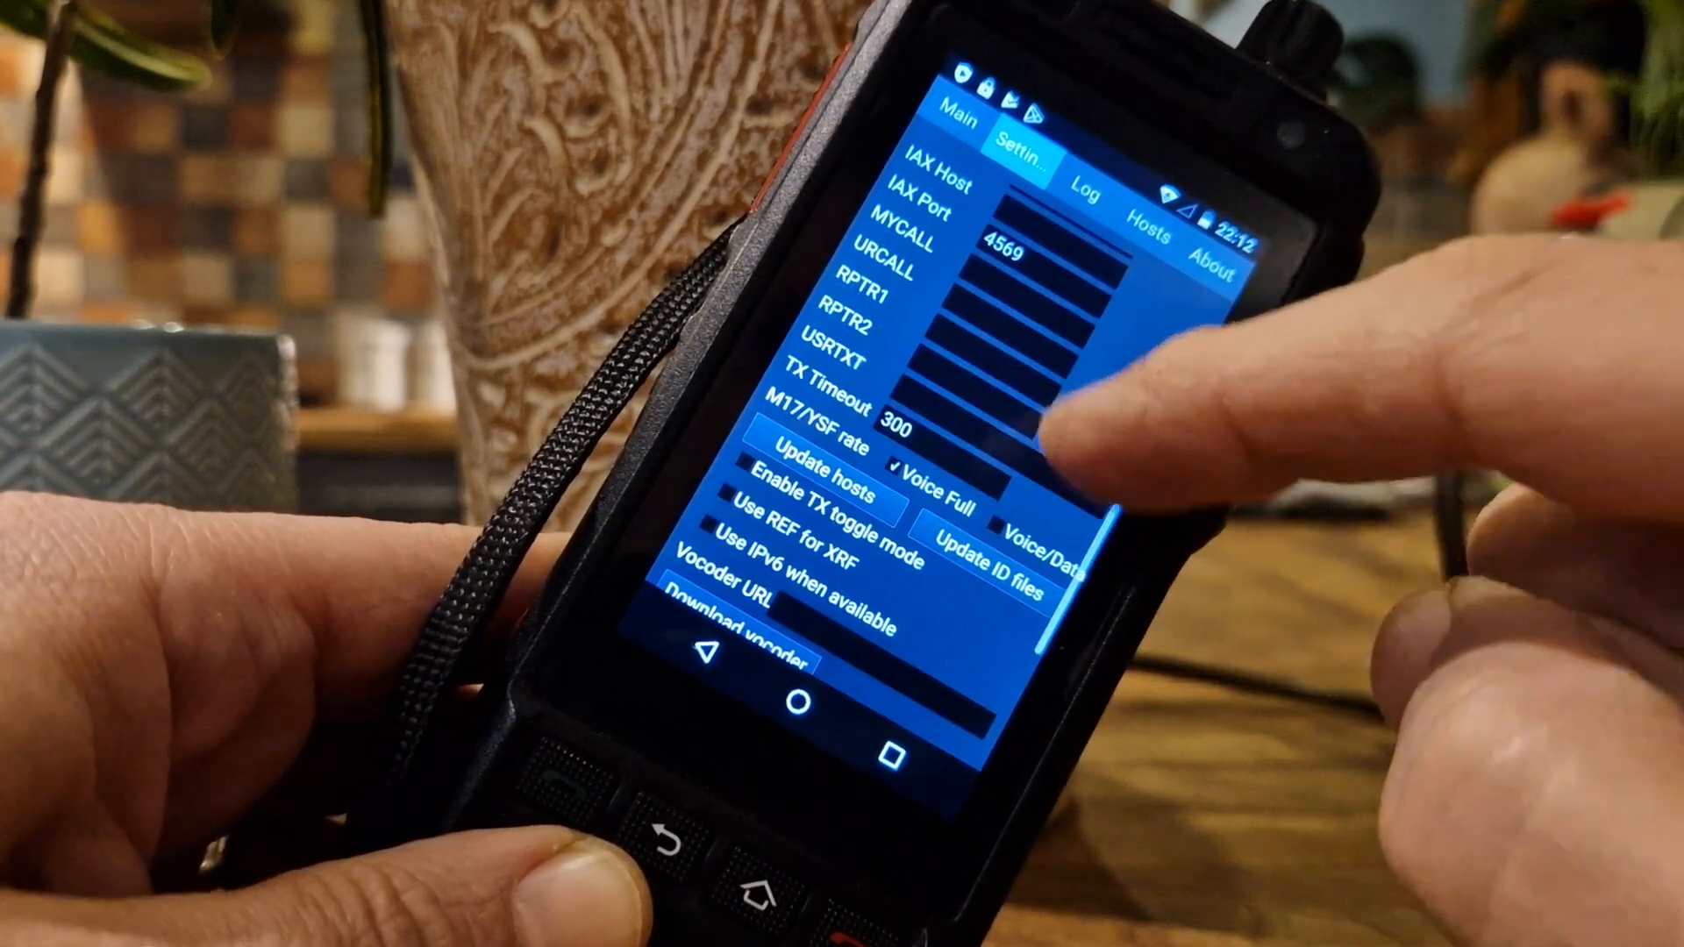
{"action": "scroll", "scroll_direction": "down", "scroll_amount": 3}
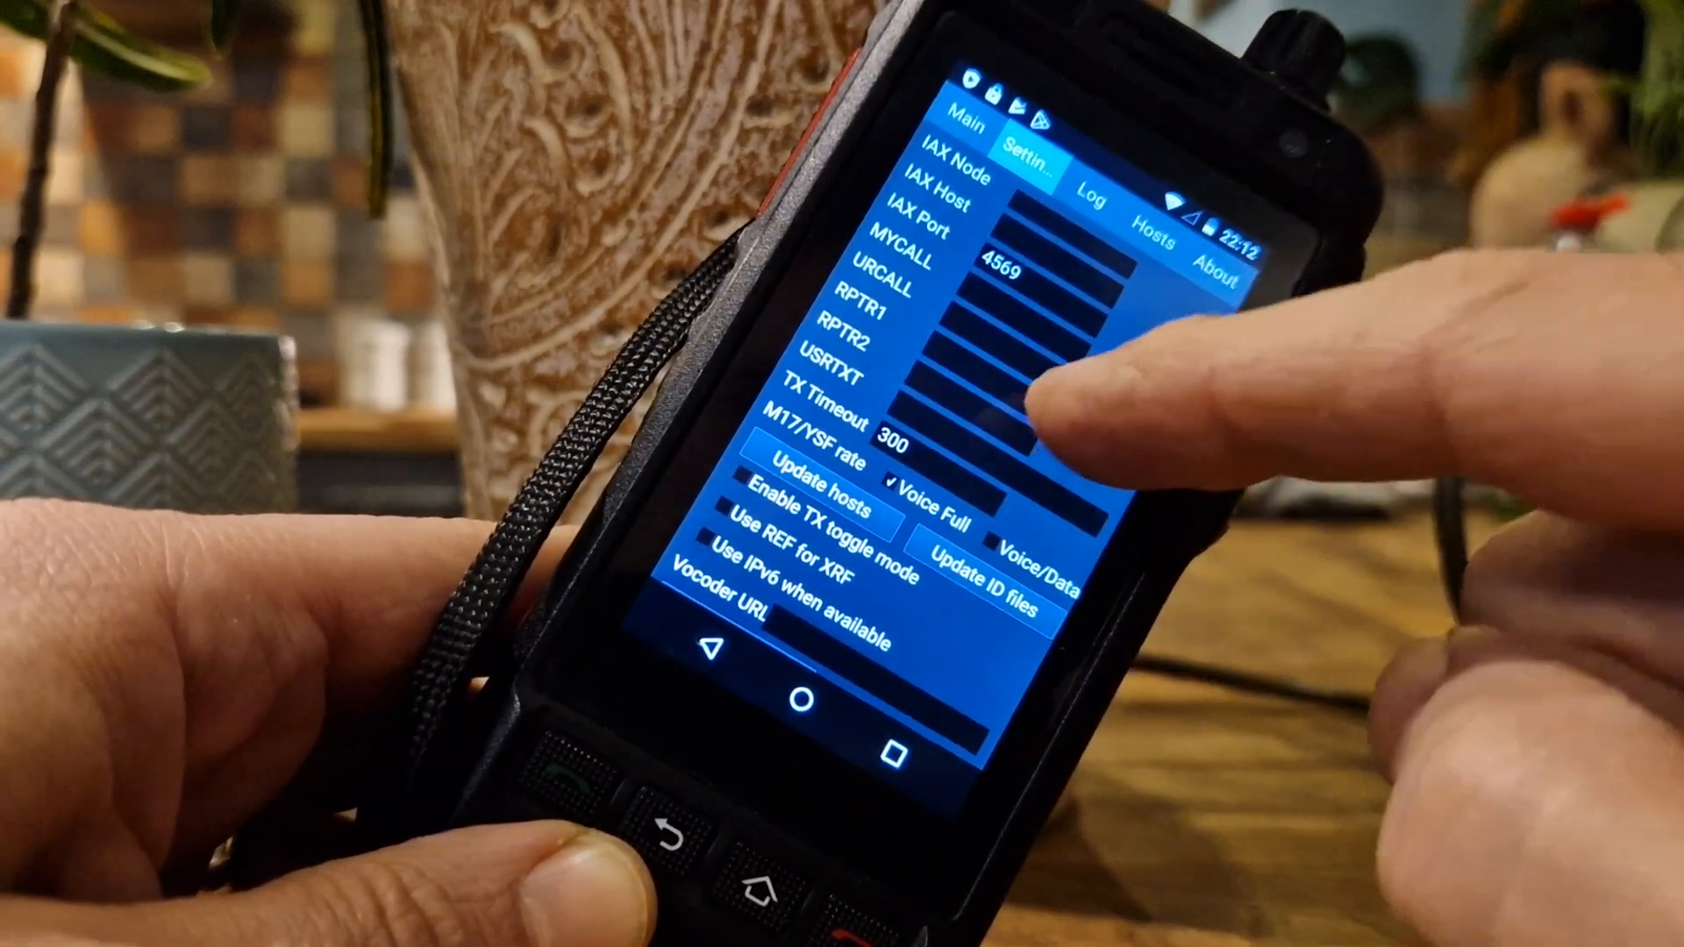
{"action": "scroll", "scroll_direction": "down", "scroll_amount": 3}
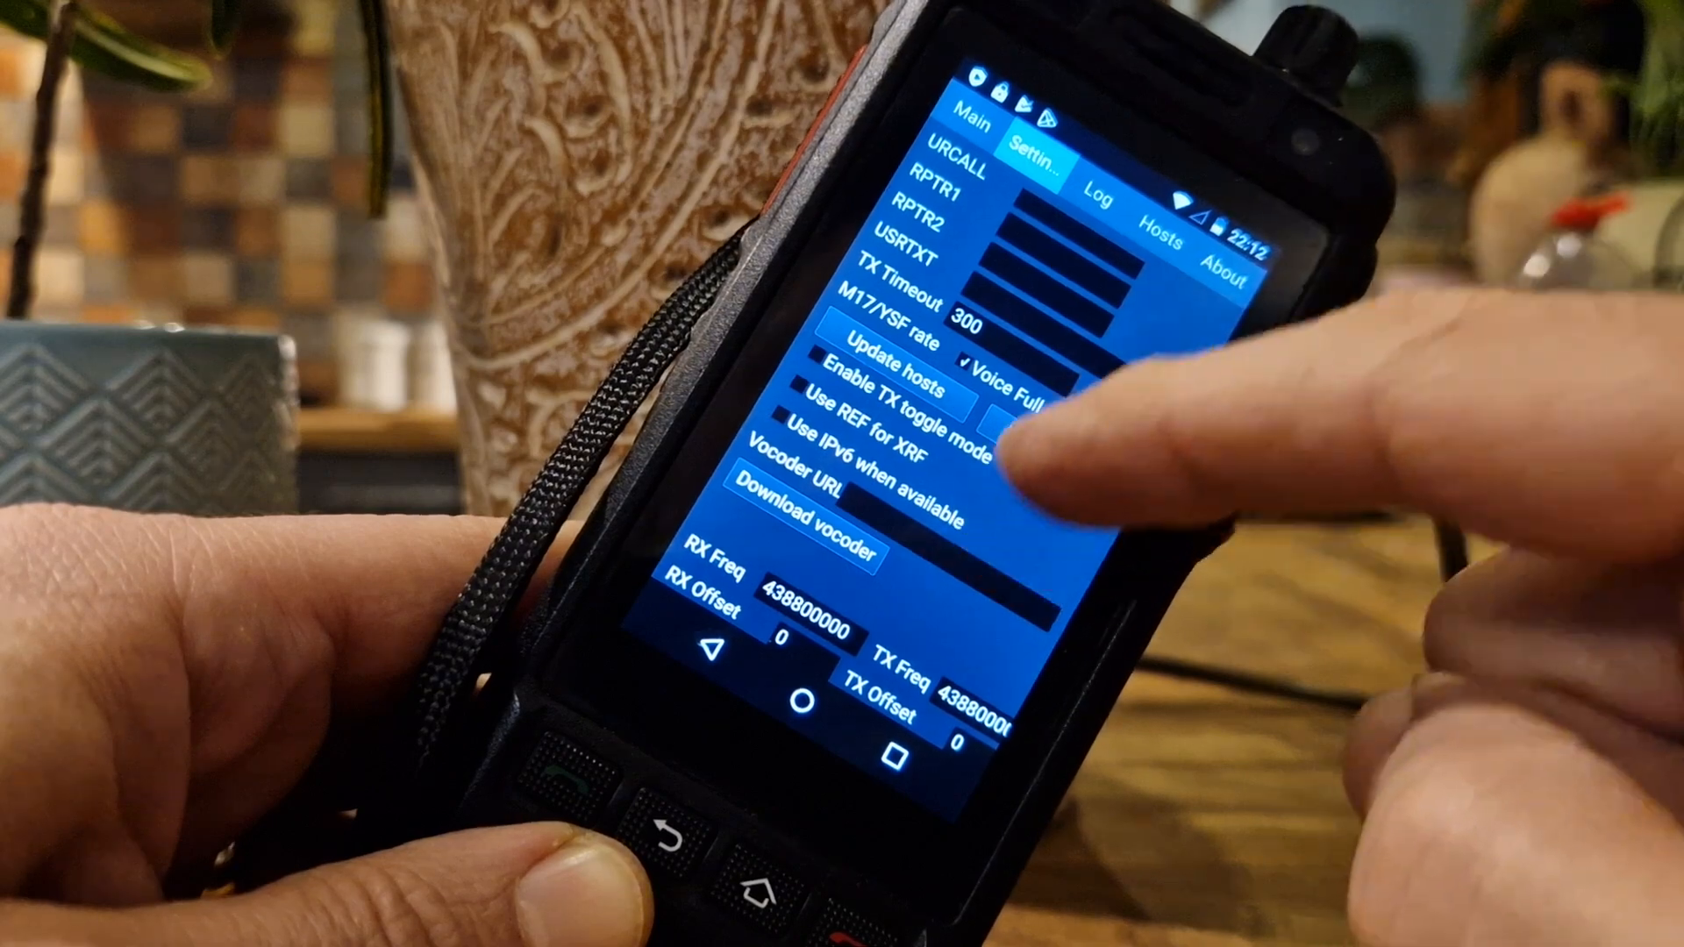
{"action": "scroll", "scroll_direction": "down", "scroll_amount": 3}
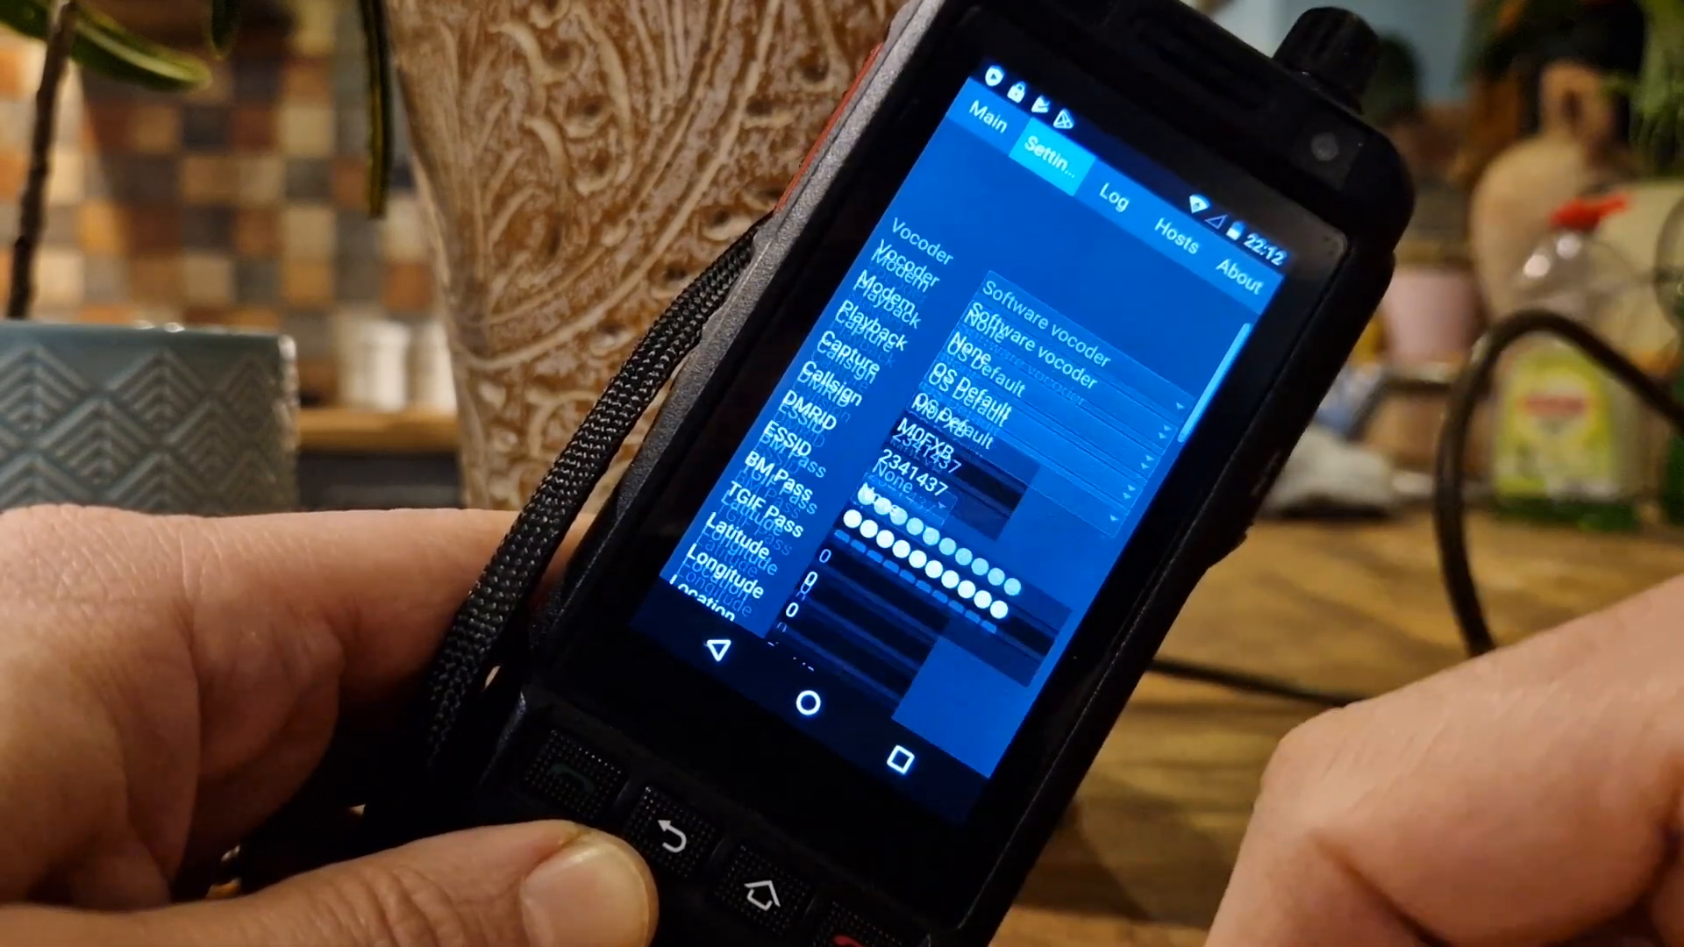
{"action": "left_click", "coordinate": [999, 146]}
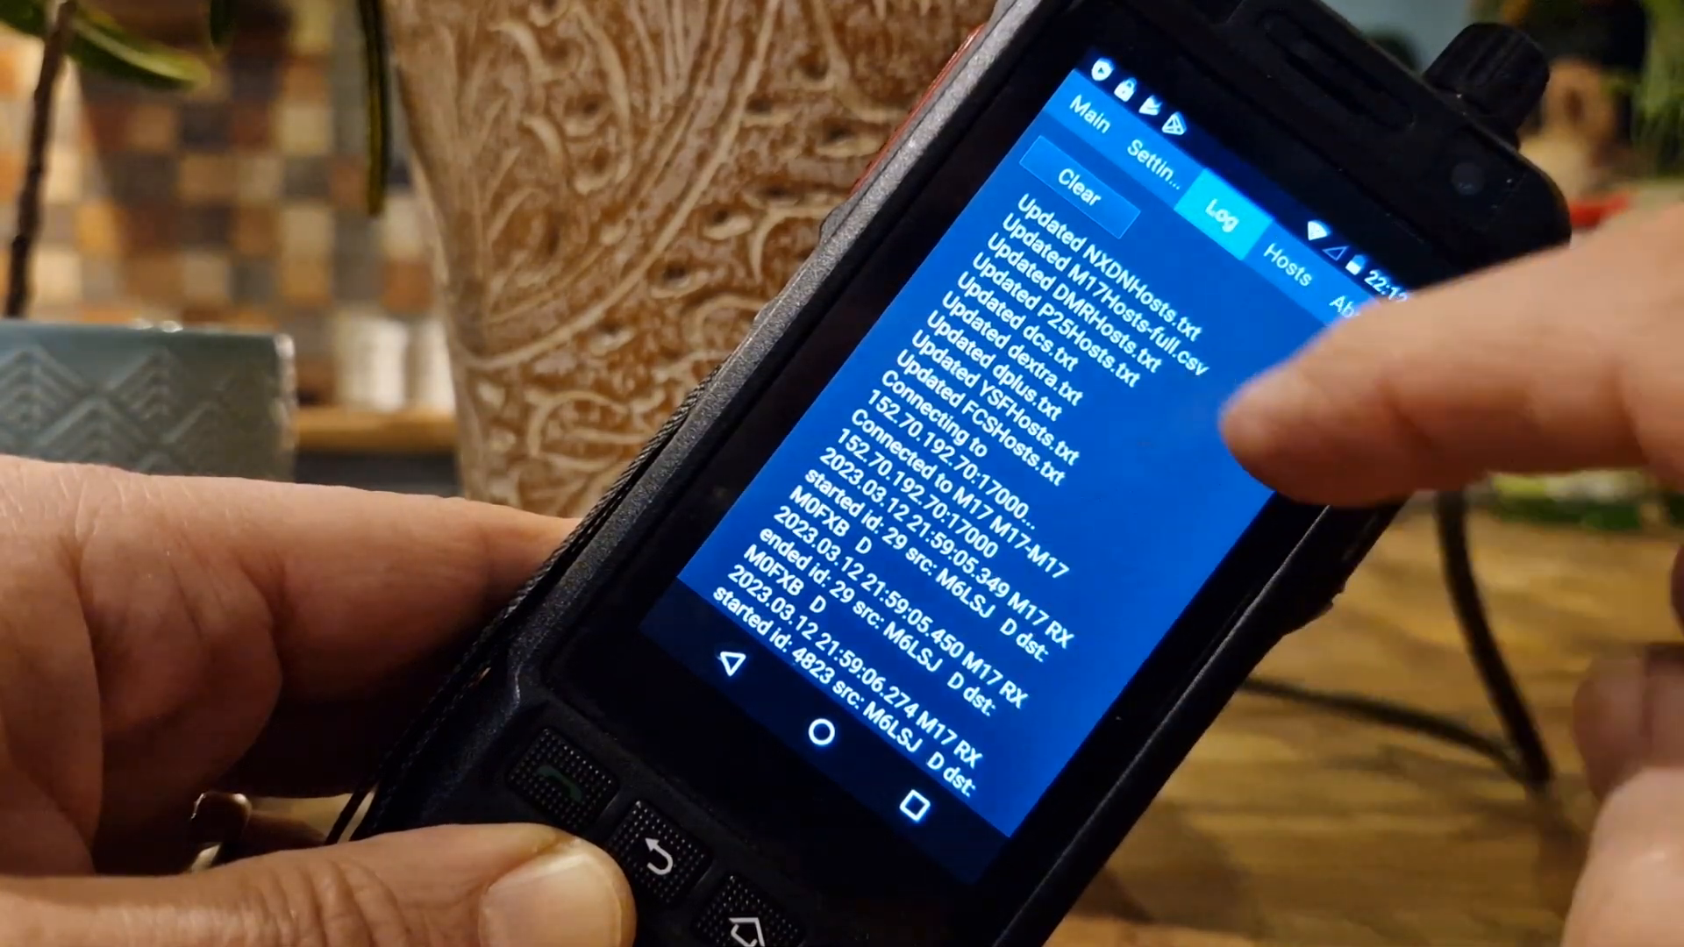
Step: Reopen Settings scrolled to the RX Freq, TX Freq, offset and level fields
{"action": "left_click", "coordinate": [1159, 161]}
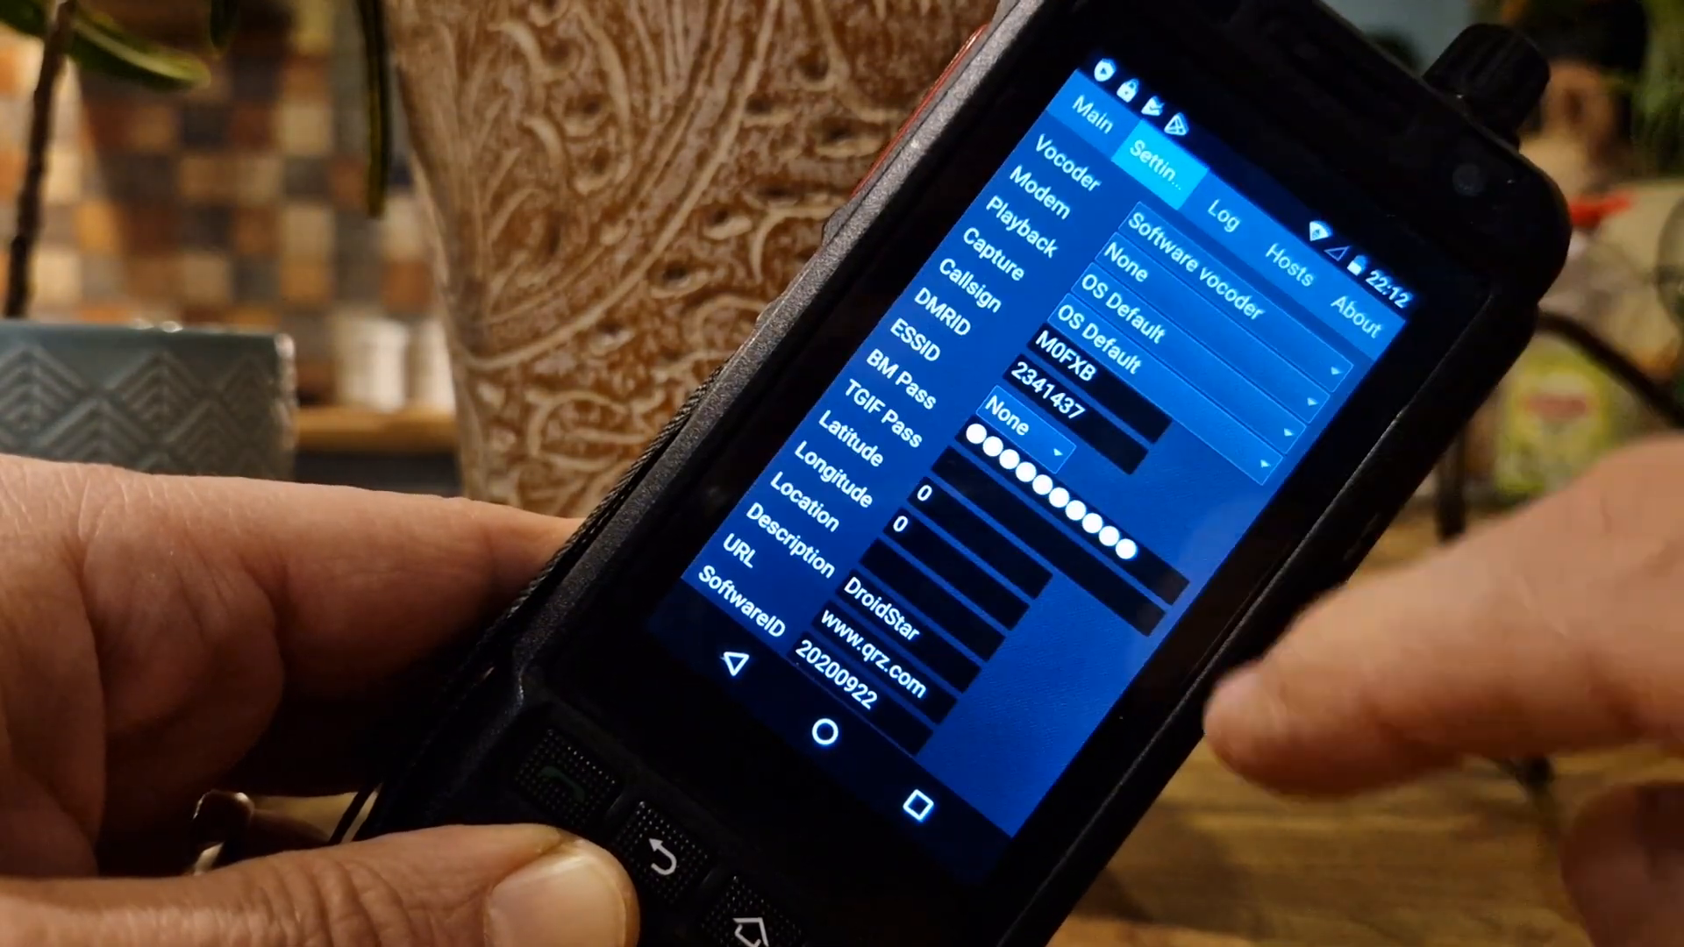
{"action": "scroll", "scroll_direction": "down", "scroll_amount": 3}
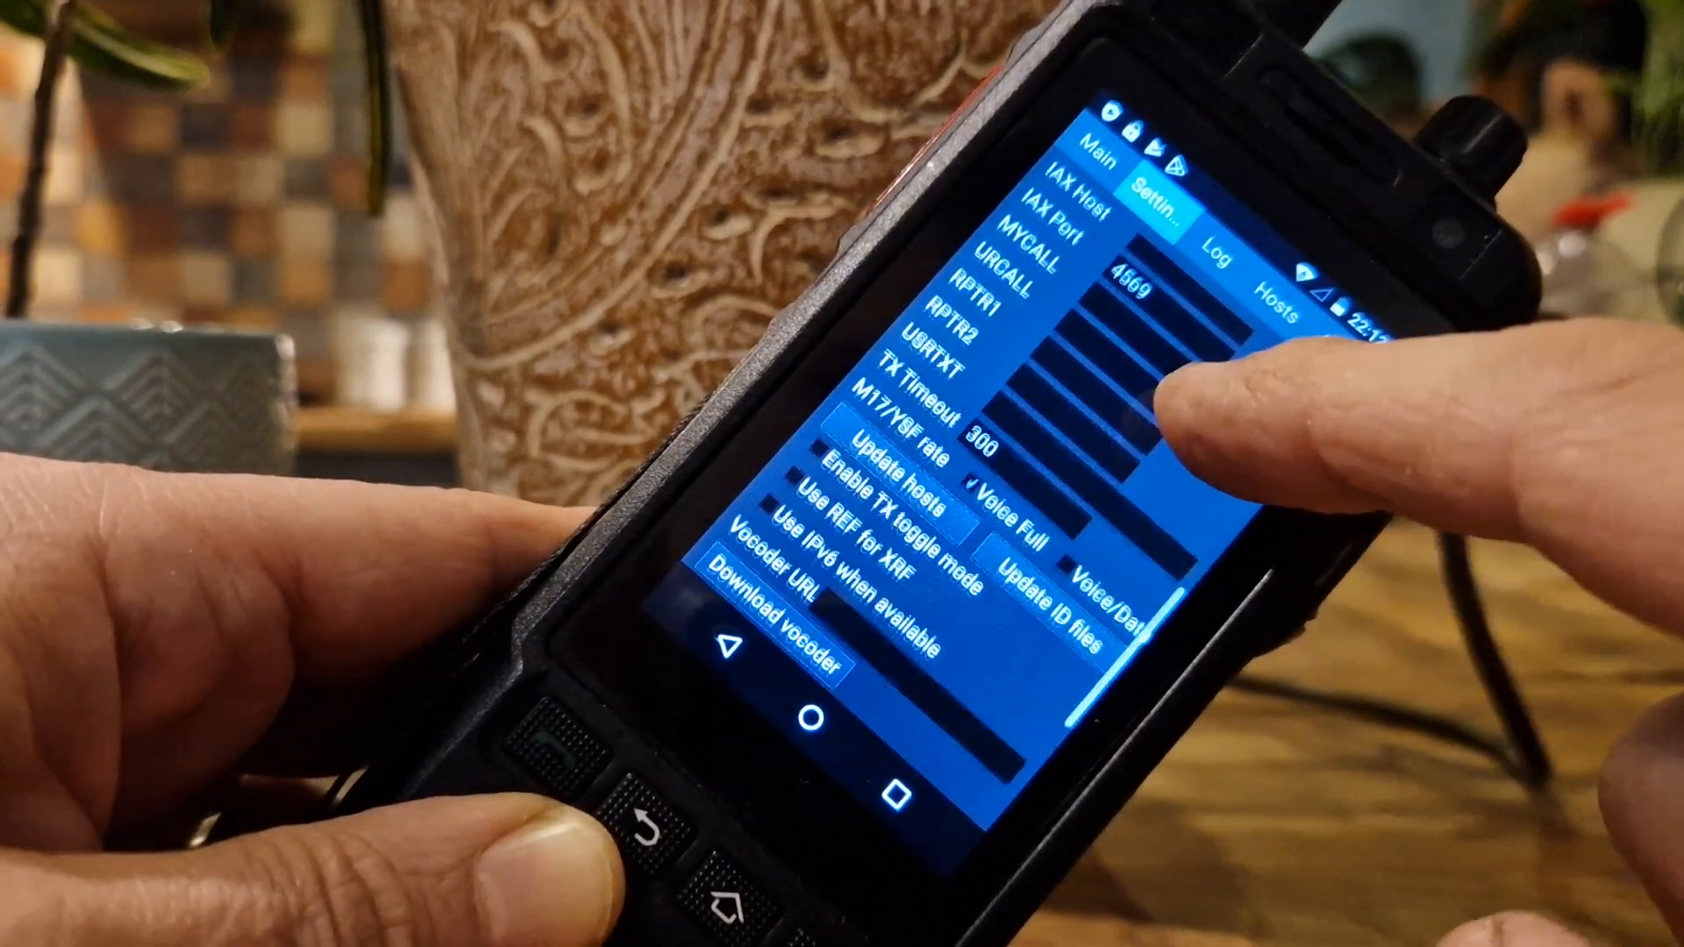
{"action": "scroll", "scroll_direction": "down", "scroll_amount": 3}
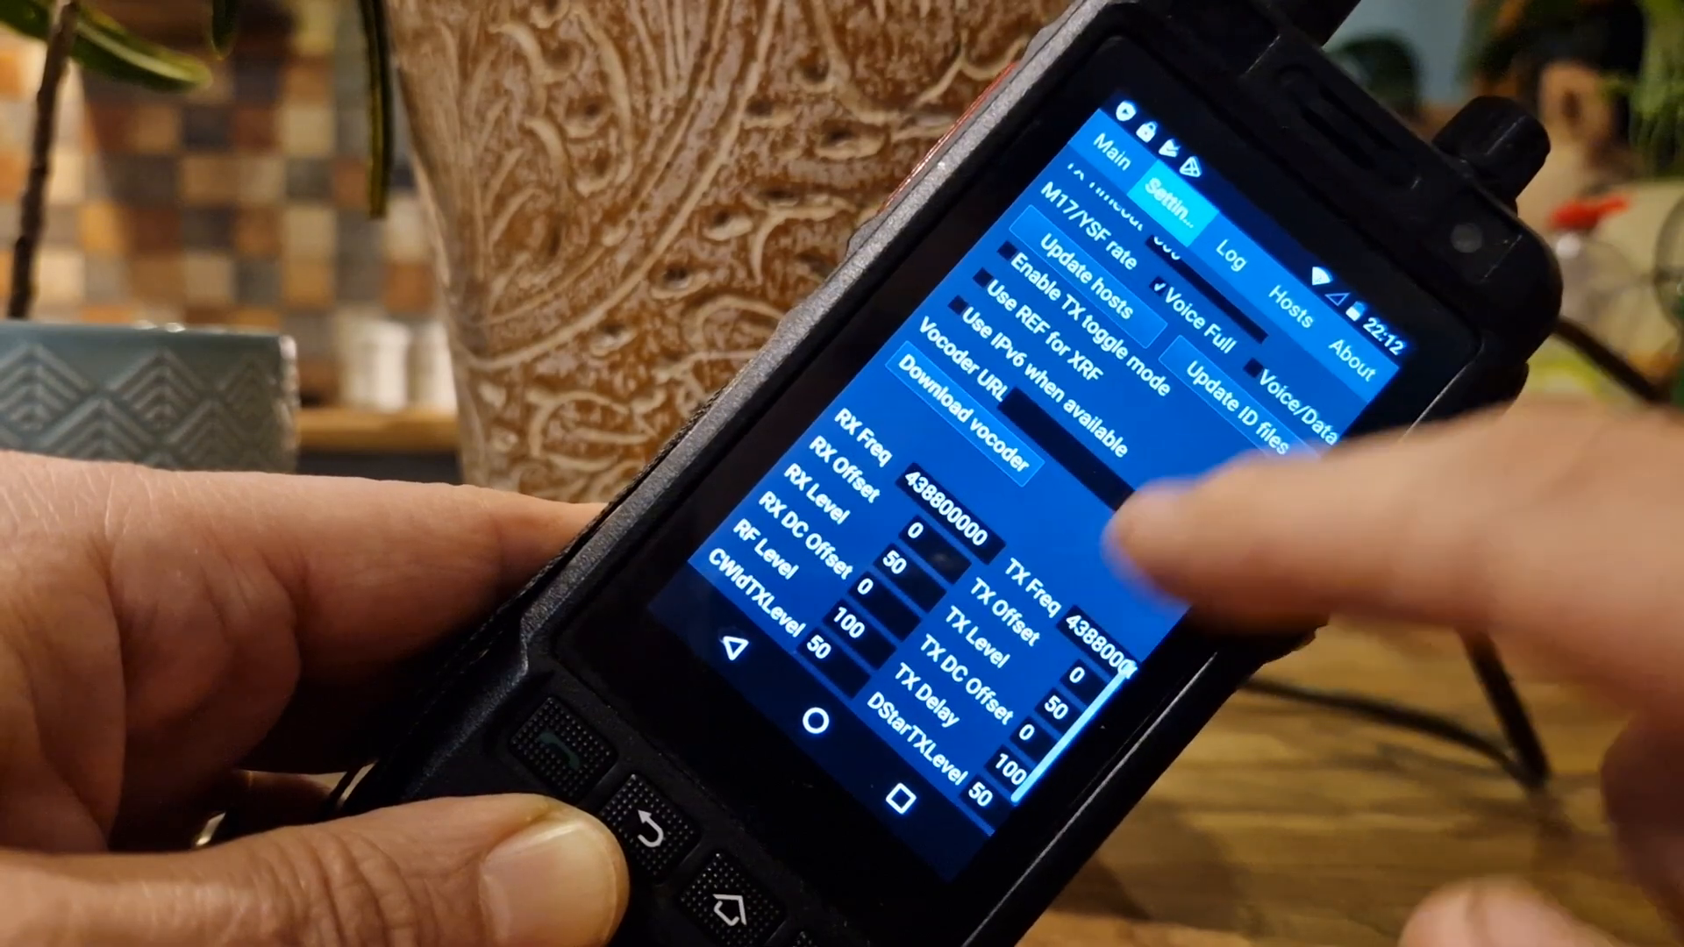